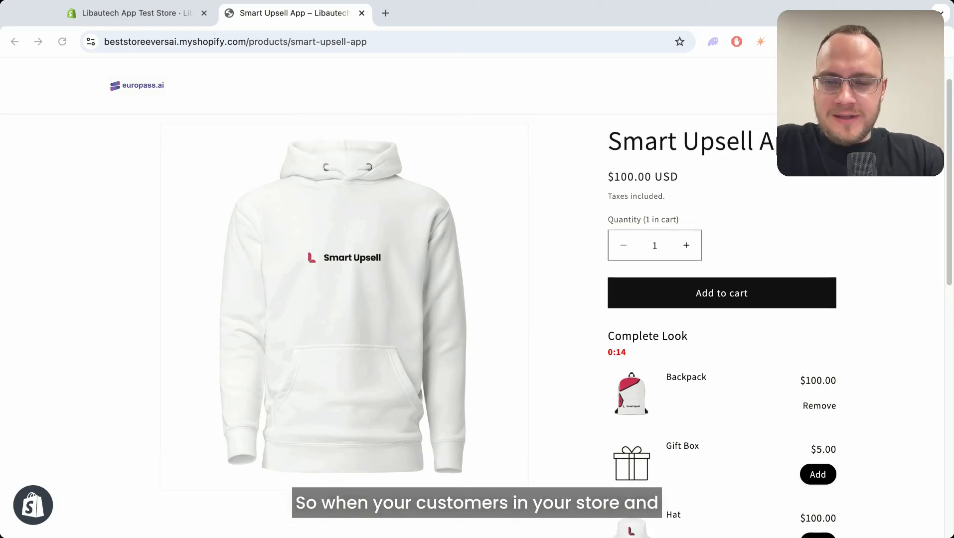
- Add the Gift Box add-on to the cart on the storefront product page
{"action": "scroll", "scroll_direction": "down", "scroll_amount": 3}
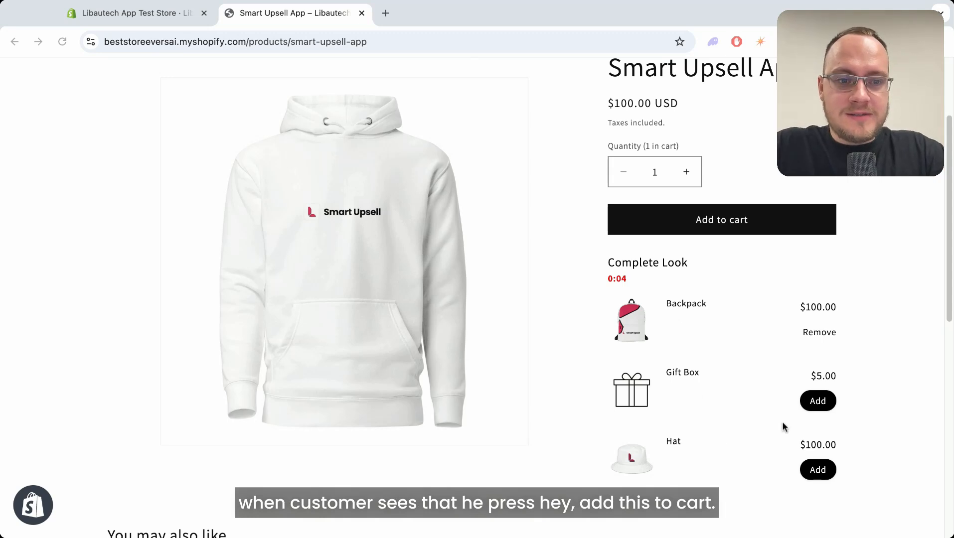
{"action": "left_click", "coordinate": [817, 401]}
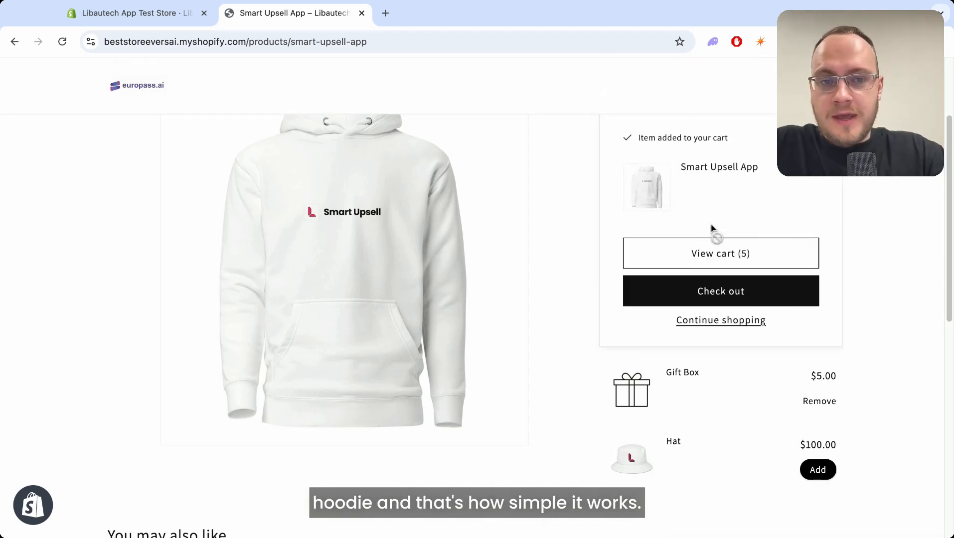
{"action": "mouse_move", "coordinate": [431, 177]}
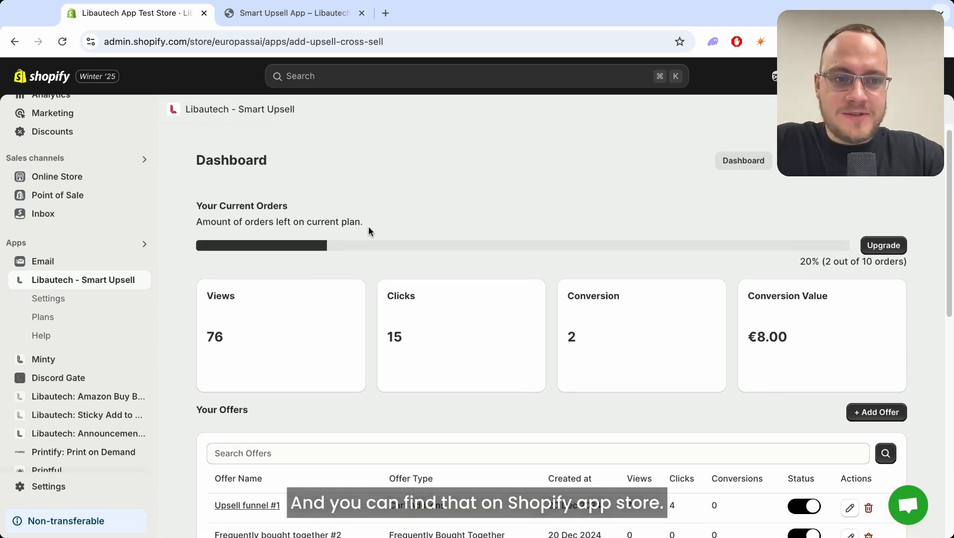
- Start a new upsell offer from the Your Offers list in the Smart Upsell admin
{"action": "scroll", "scroll_direction": "down", "scroll_amount": 3}
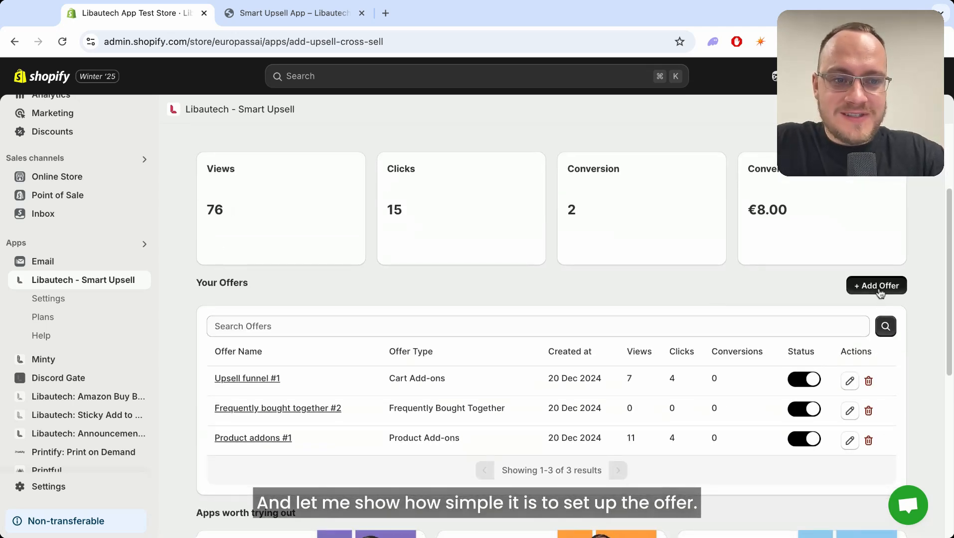
{"action": "left_click", "coordinate": [876, 285]}
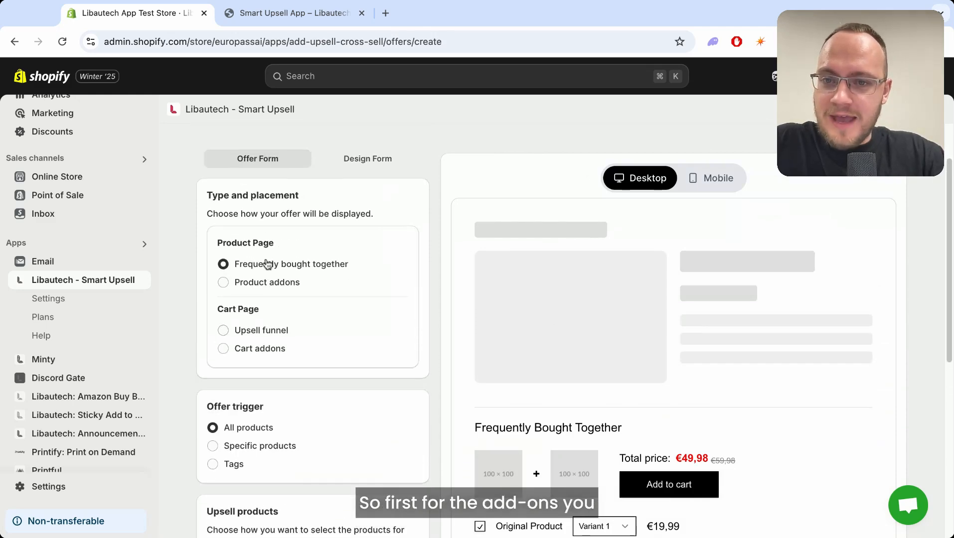
- Make the offer a Product add-ons offer triggered on All products (after trying Tags)
{"action": "left_click", "coordinate": [223, 239]}
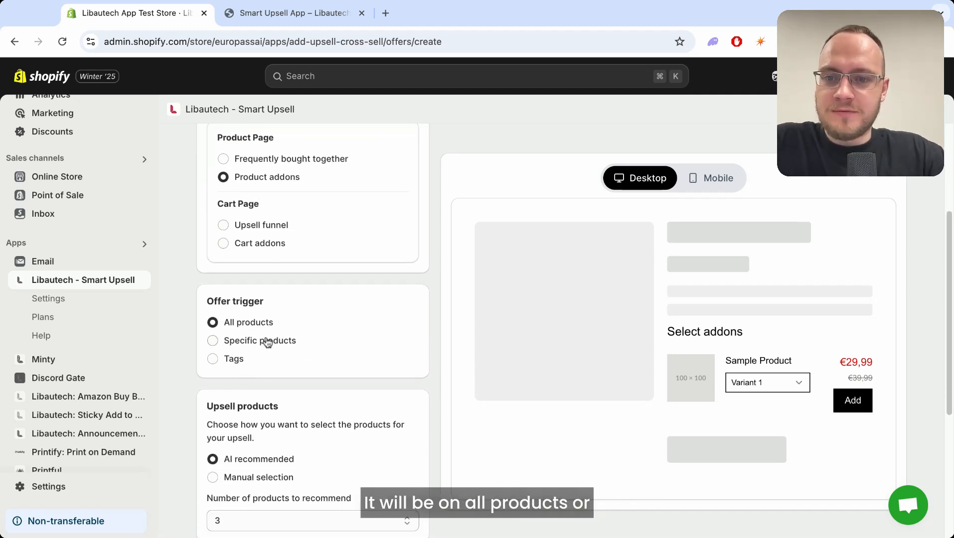
{"action": "left_click", "coordinate": [212, 341]}
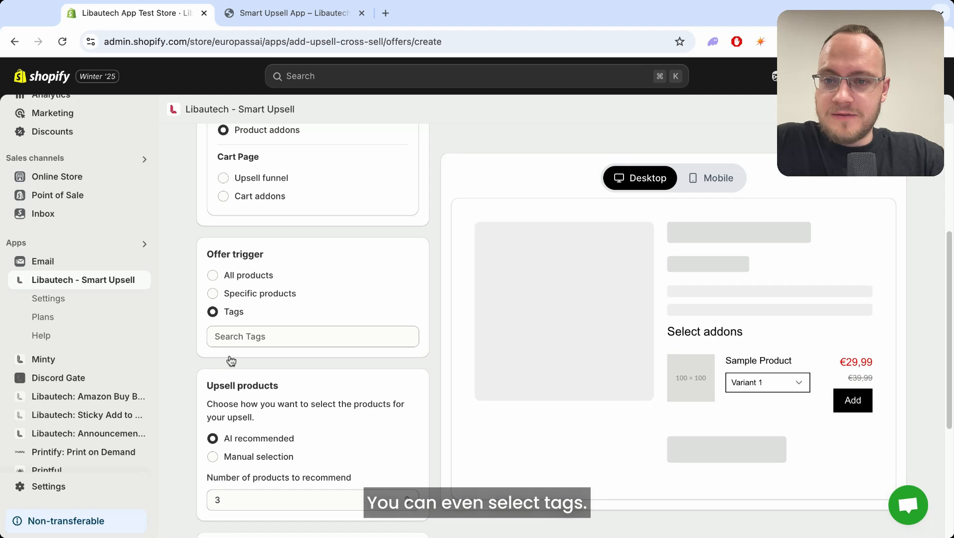
{"action": "left_click", "coordinate": [213, 237]}
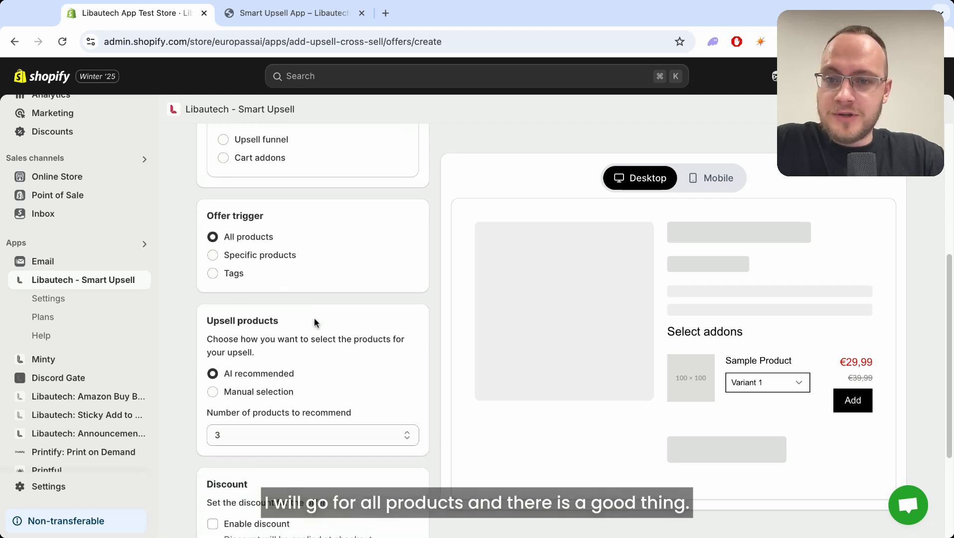
- Keep AI-recommended upsell products with no discount for the offer
{"action": "scroll", "scroll_direction": "down", "scroll_amount": 3}
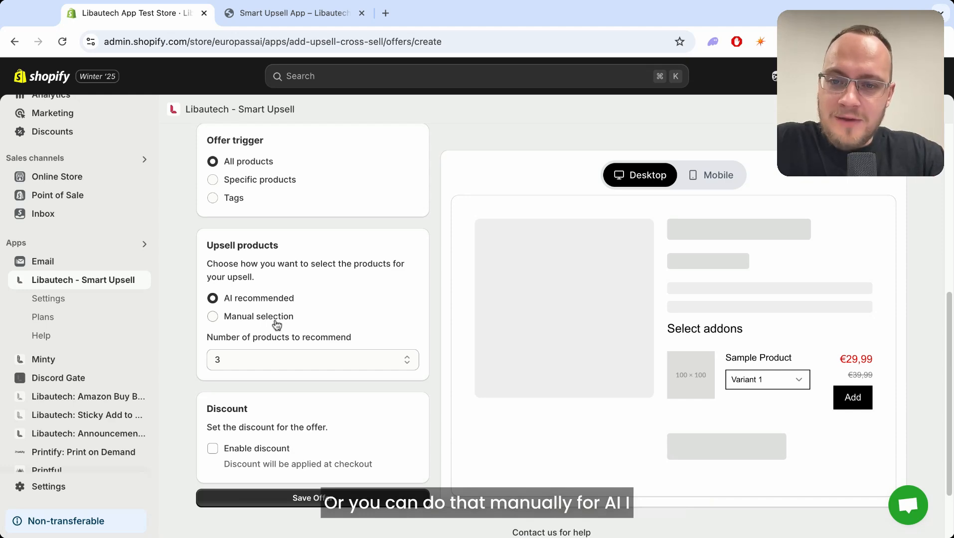
{"action": "mouse_move", "coordinate": [329, 305]}
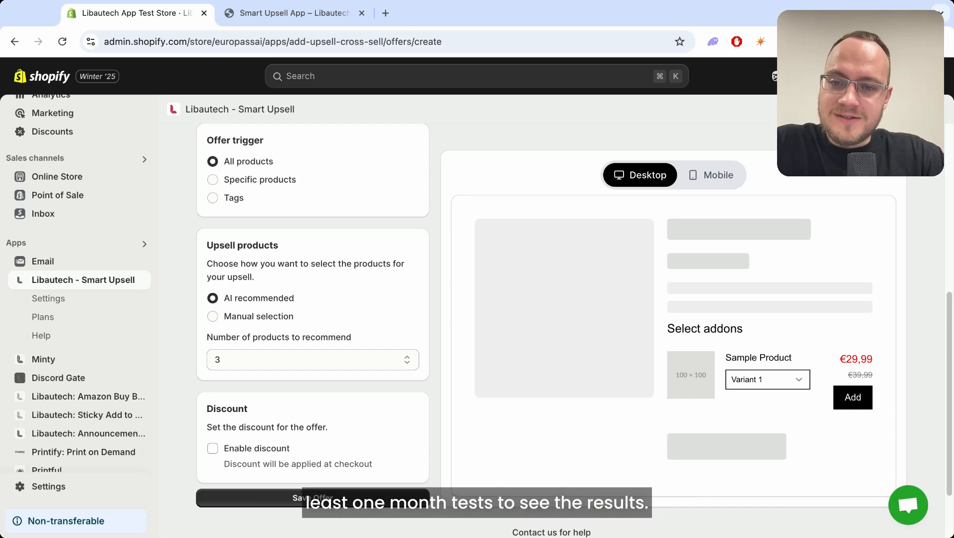
{"action": "scroll", "scroll_direction": "down", "scroll_amount": 3}
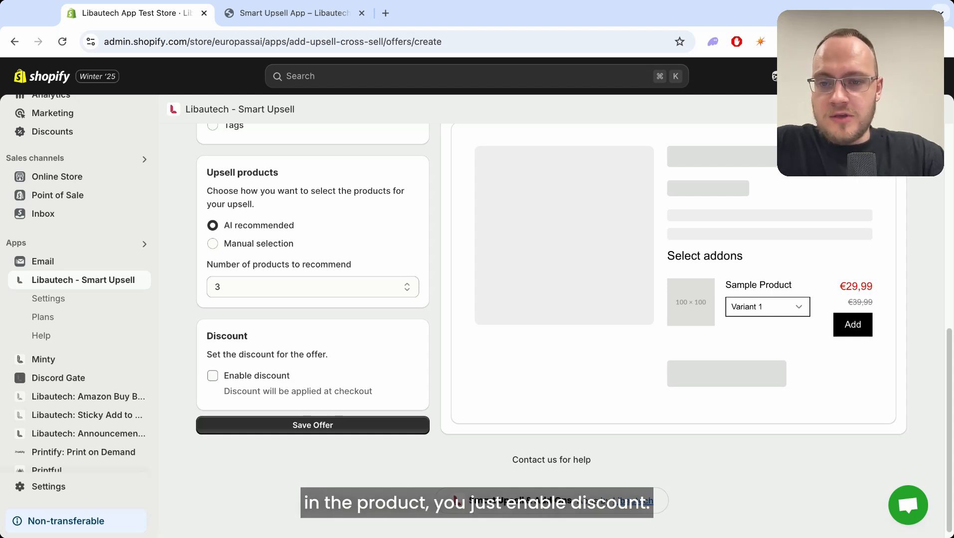
{"action": "left_click", "coordinate": [213, 375]}
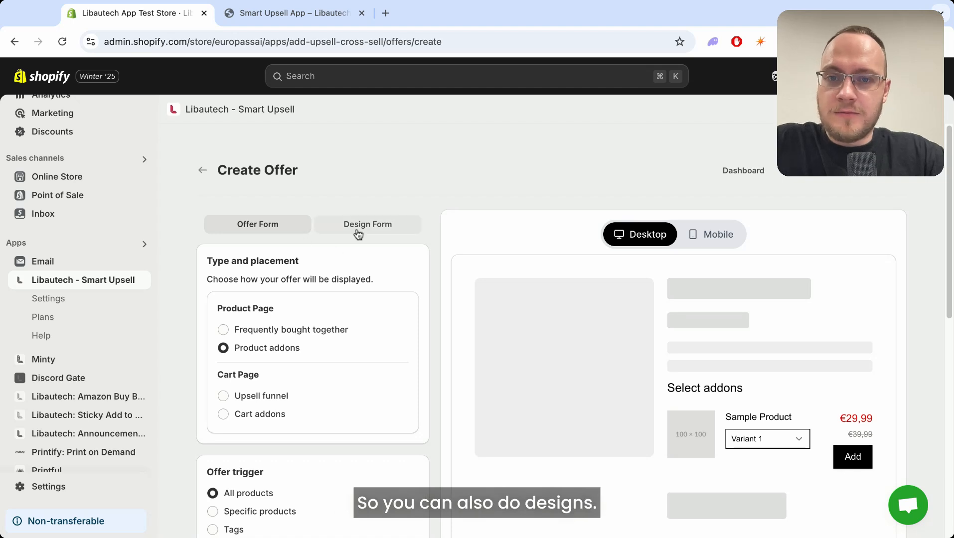
- In Design Form, give the widget a placeholder title 'dfdsfdfdfsdf' and a subtitle containing {{timer}}
{"action": "left_click", "coordinate": [368, 225]}
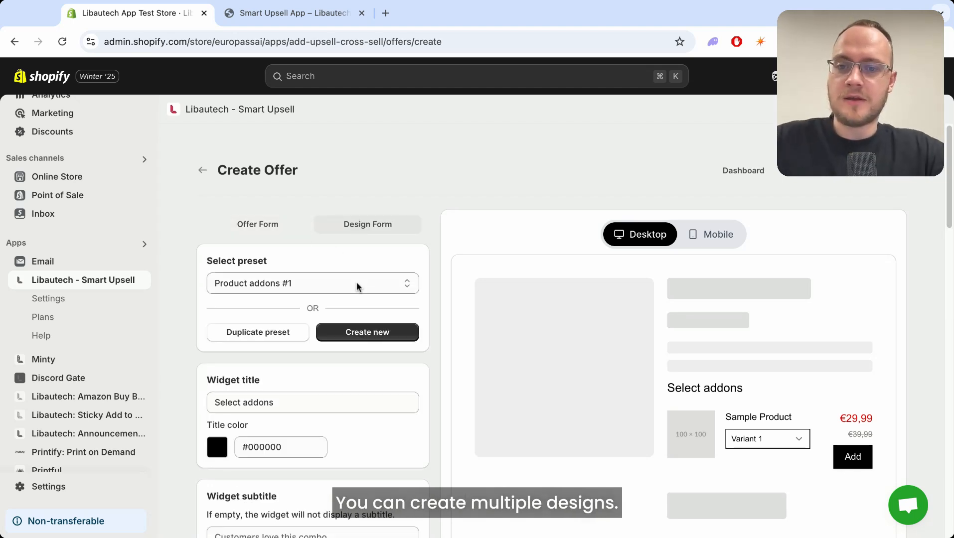
{"action": "scroll", "scroll_direction": "down", "scroll_amount": 3}
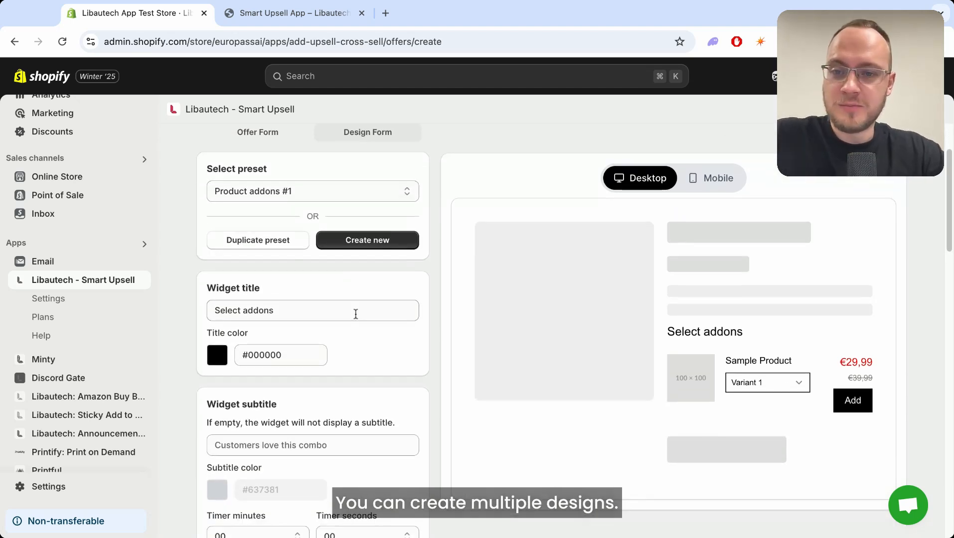
{"action": "double_click", "coordinate": [254, 311]}
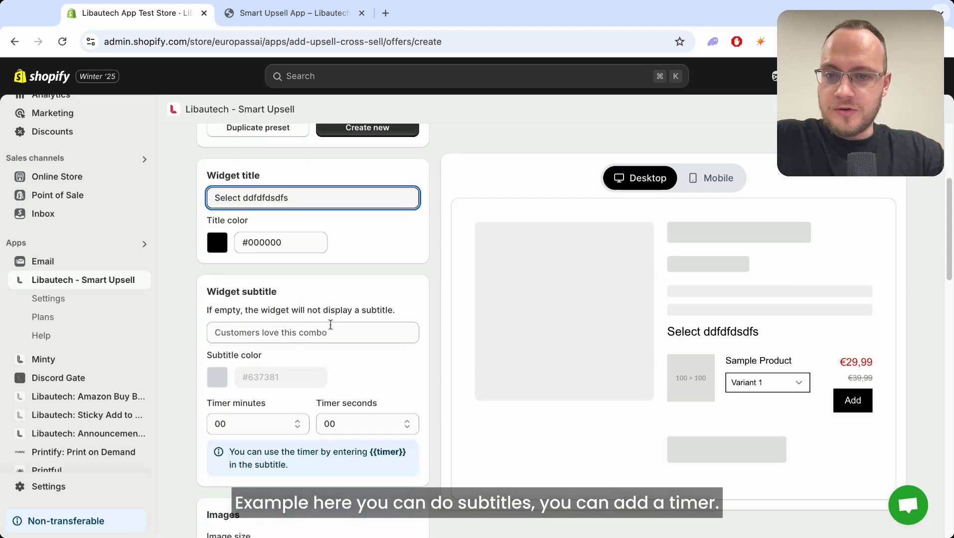
{"action": "type", "text": "dfdsfdfdfsdf"}
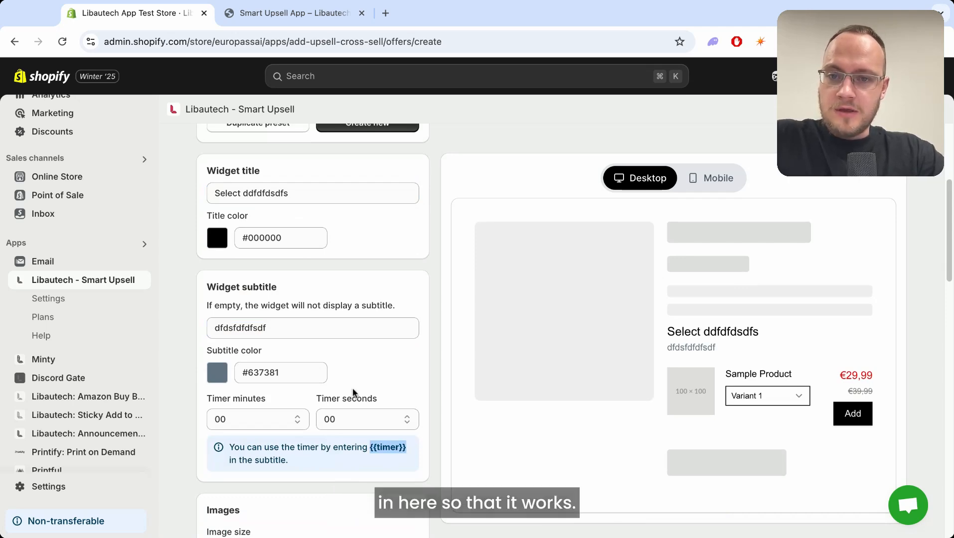
{"action": "type", "text": "{{timer}}"}
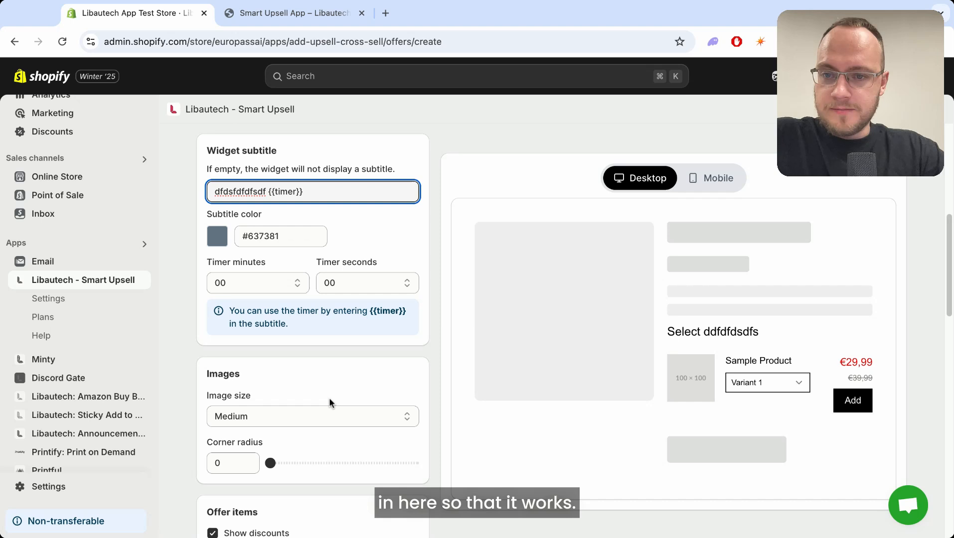
- Set the add-on Images corner radius to 59 so they appear round
{"action": "scroll", "scroll_direction": "down", "scroll_amount": 3}
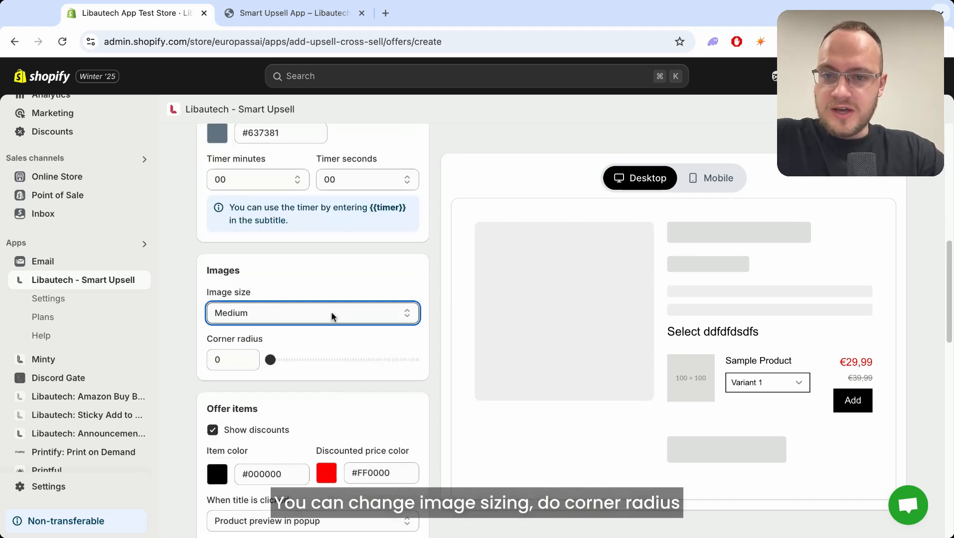
{"action": "left_click_drag", "start_coordinate": [270, 360], "coordinate": [355, 211]}
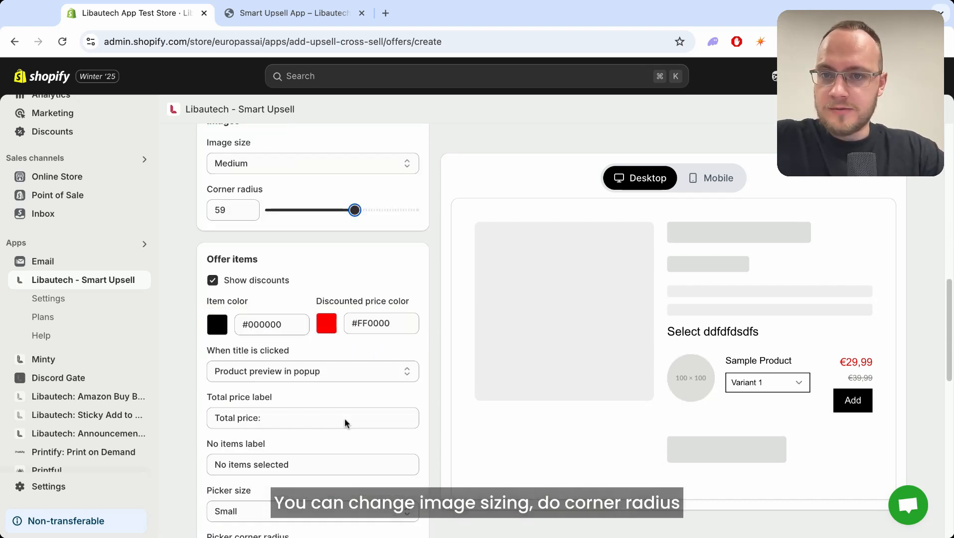
- Review the remaining design options and save the upsell offer
{"action": "scroll", "scroll_direction": "down", "scroll_amount": 3}
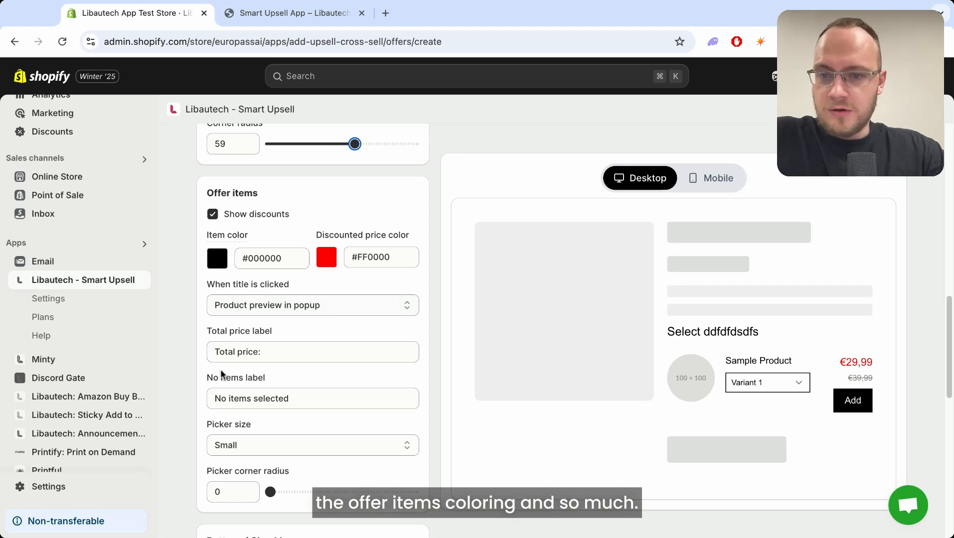
{"action": "scroll", "scroll_direction": "down", "scroll_amount": 3}
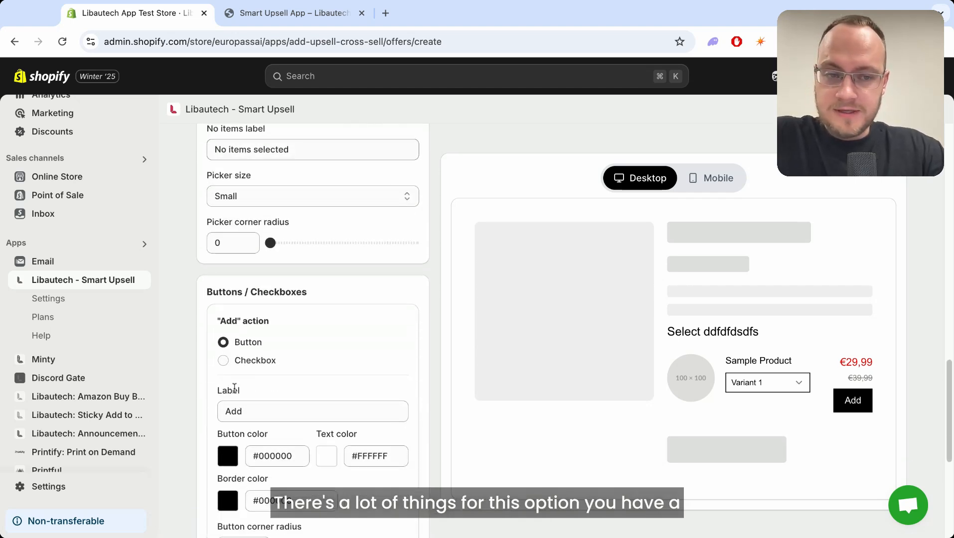
{"action": "scroll", "scroll_direction": "down", "scroll_amount": 3}
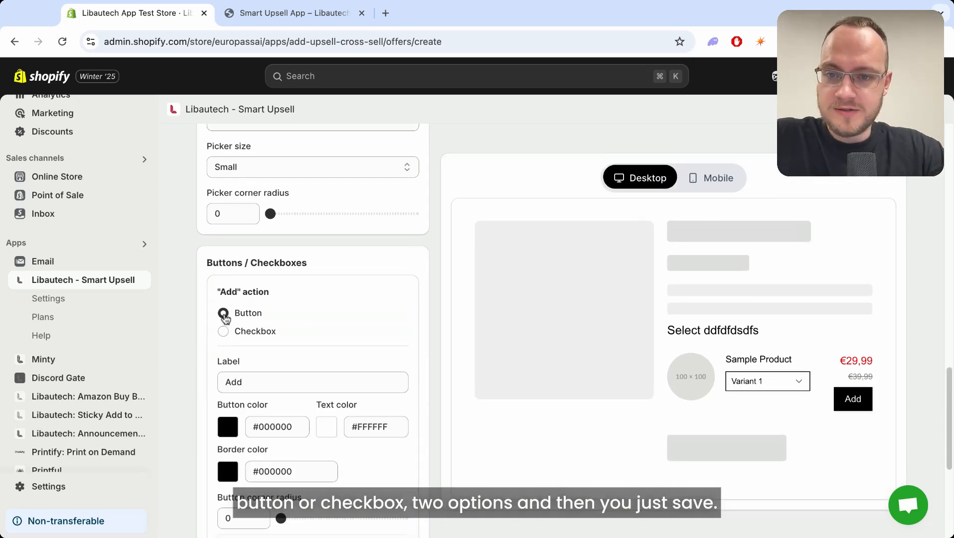
{"action": "scroll", "scroll_direction": "down", "scroll_amount": 3}
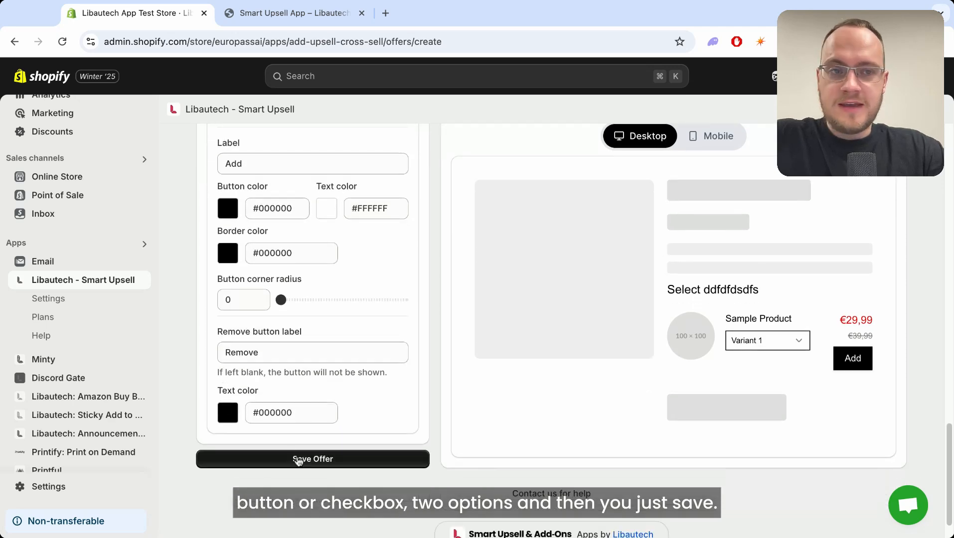
{"action": "left_click", "coordinate": [313, 459]}
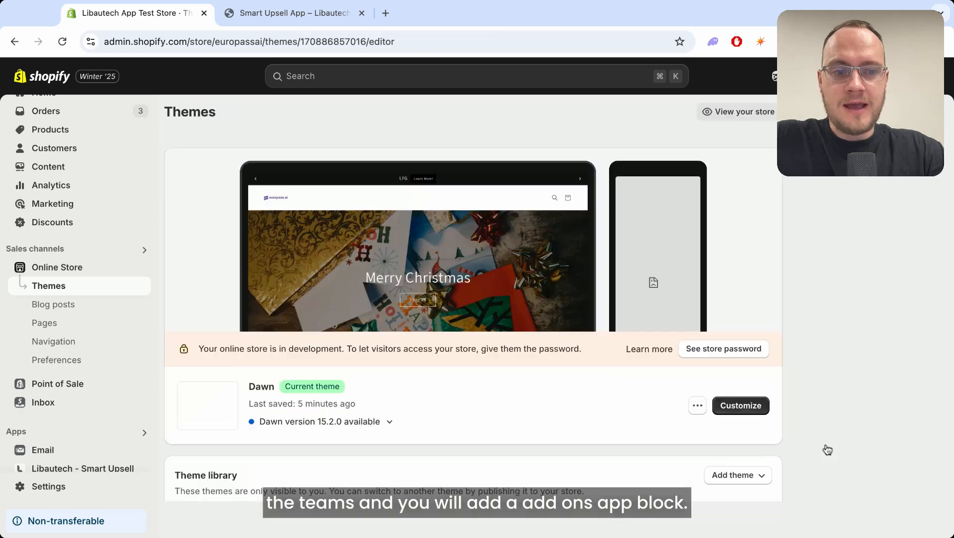
- Customize the Dawn theme and switch the editor to the Products > Default product template
{"action": "left_click", "coordinate": [740, 406]}
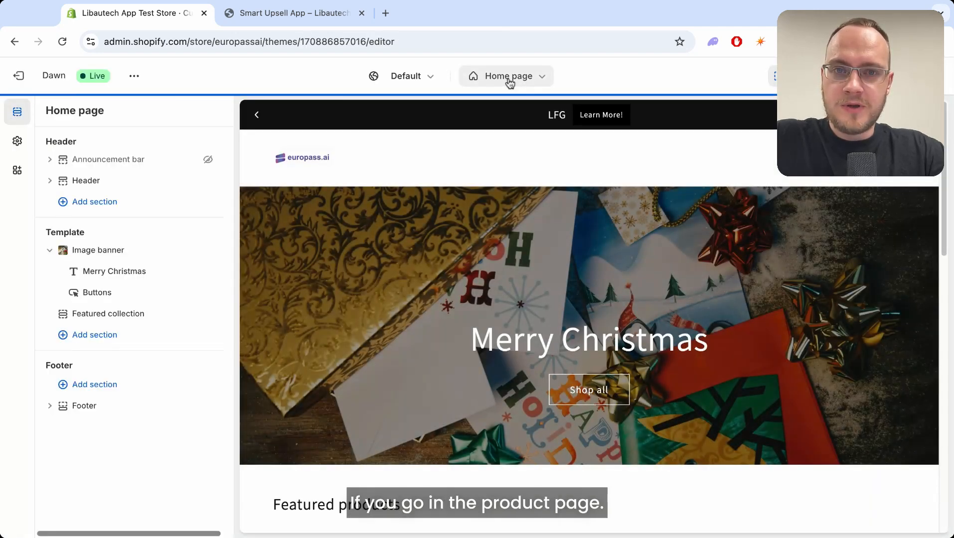
{"action": "left_click", "coordinate": [507, 76]}
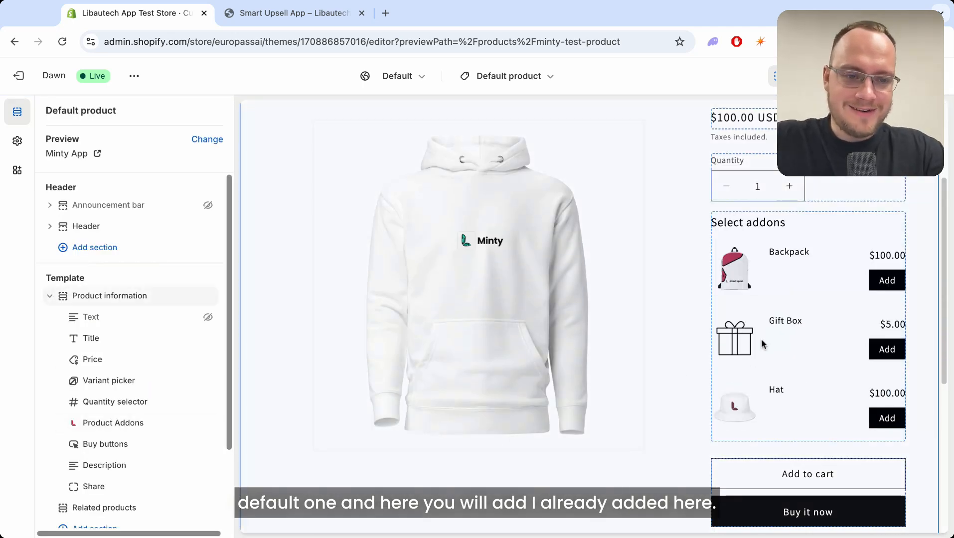
{"action": "left_click", "coordinate": [113, 422]}
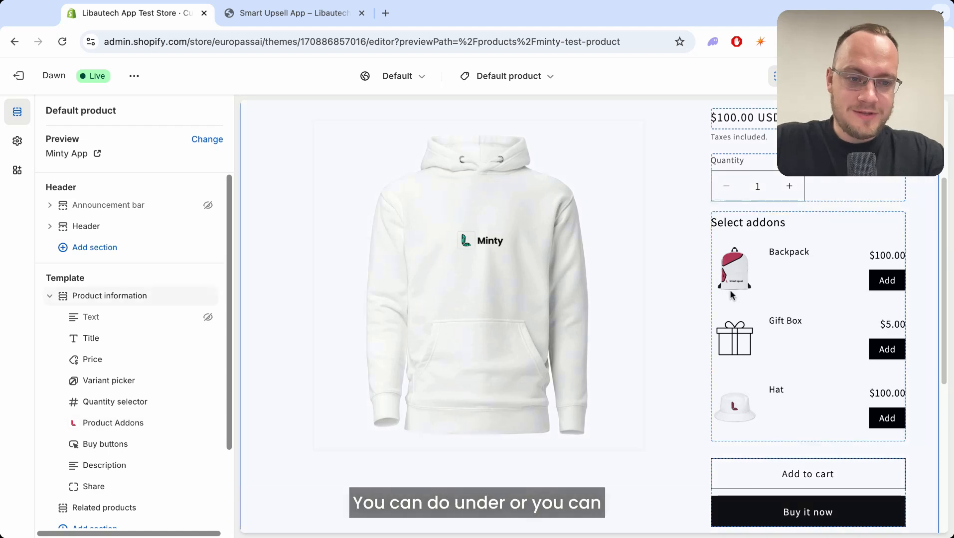
- View the Product Addons app block listing Backpack, Gift Box and Hat add-ons
{"action": "scroll", "scroll_direction": "down", "scroll_amount": 3}
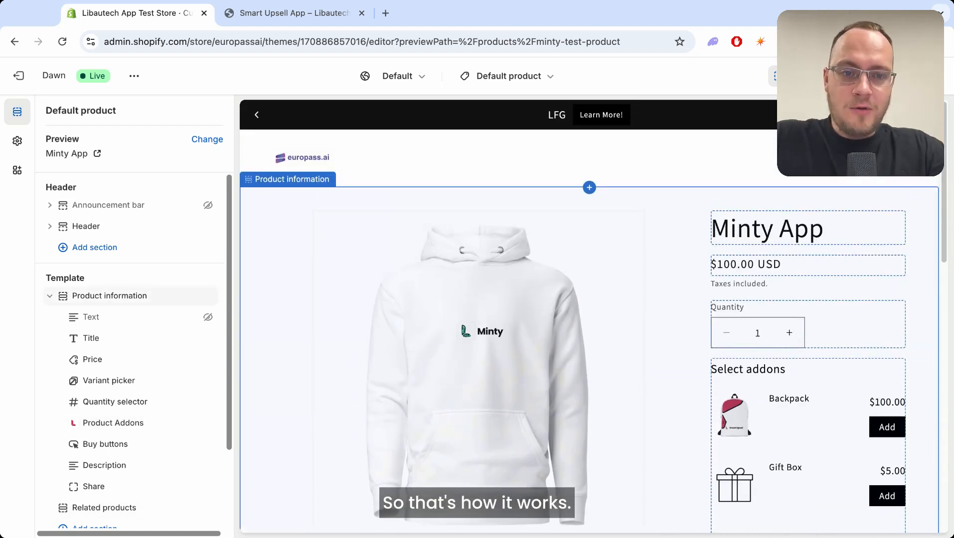
{"action": "scroll", "scroll_direction": "down", "scroll_amount": 3}
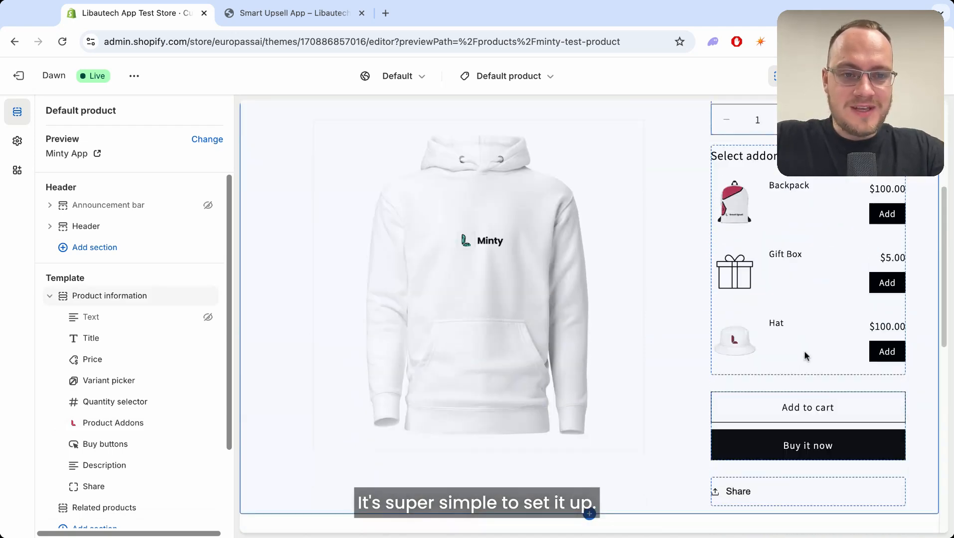
{"action": "scroll", "scroll_direction": "down", "scroll_amount": 3}
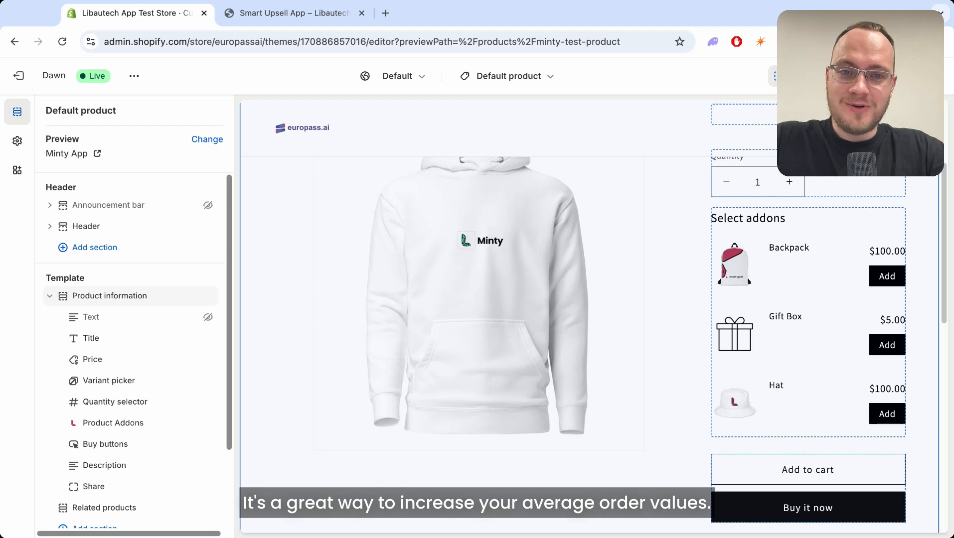